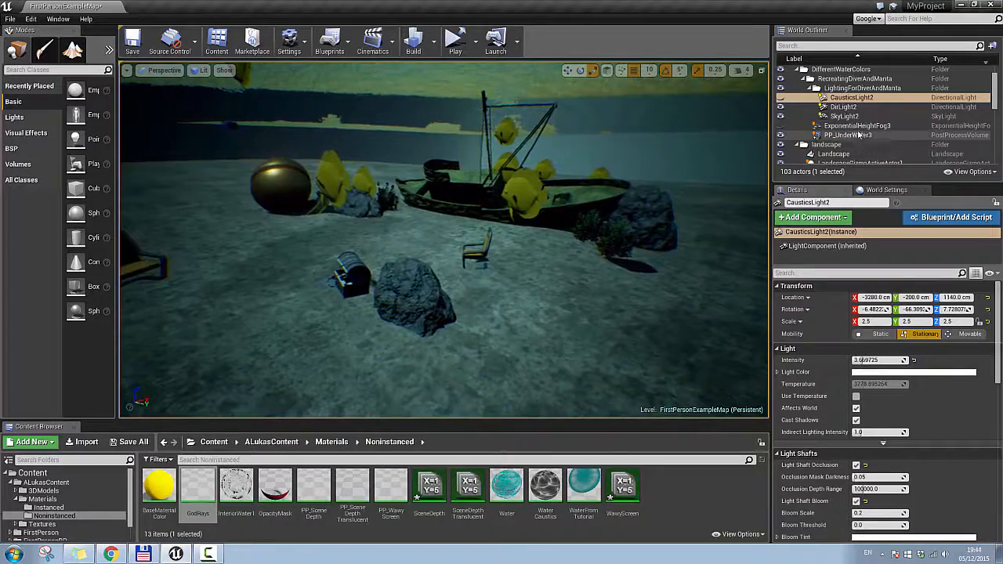
Select ExponentialHeightFog3, then browse the Lights and Visual Effects placement categories
{"action": "left_click", "coordinate": [858, 126]}
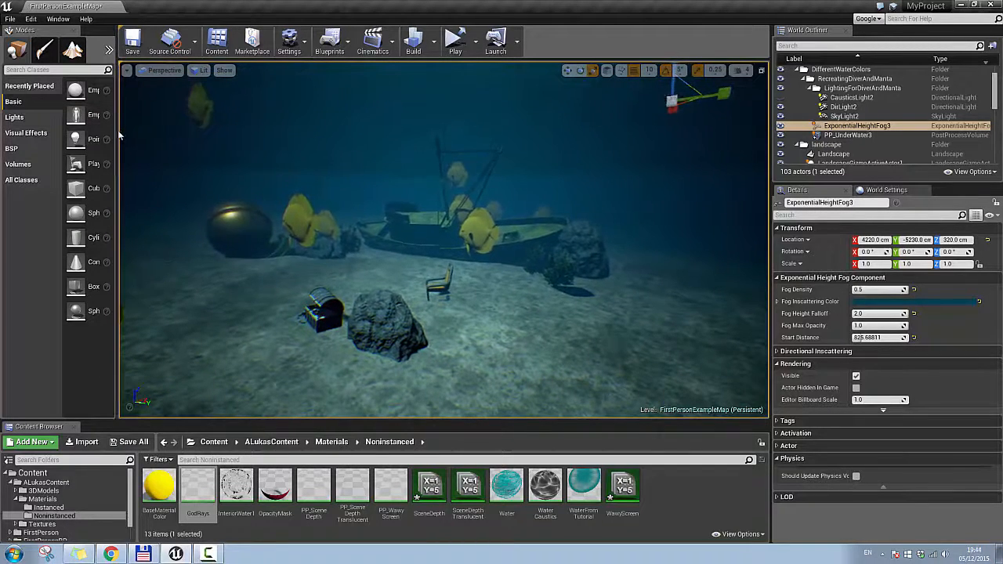
{"action": "left_click", "coordinate": [14, 117]}
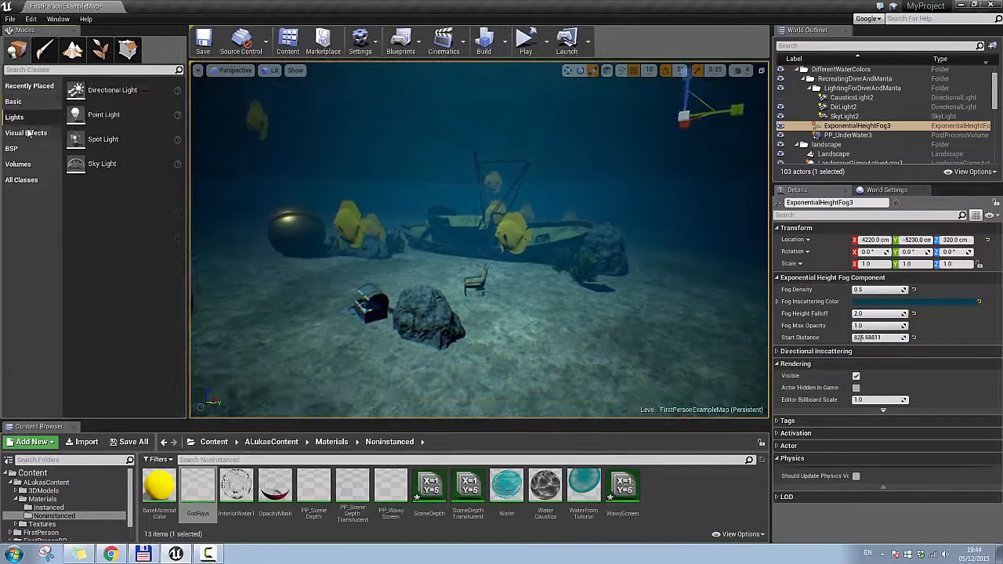
{"action": "left_click", "coordinate": [26, 133]}
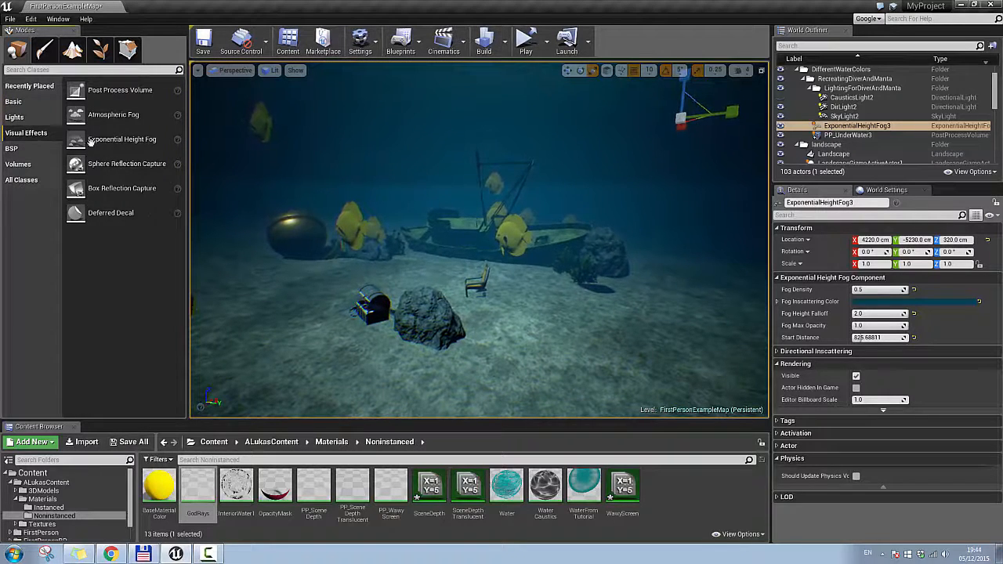
{"action": "mouse_move", "coordinate": [122, 139]}
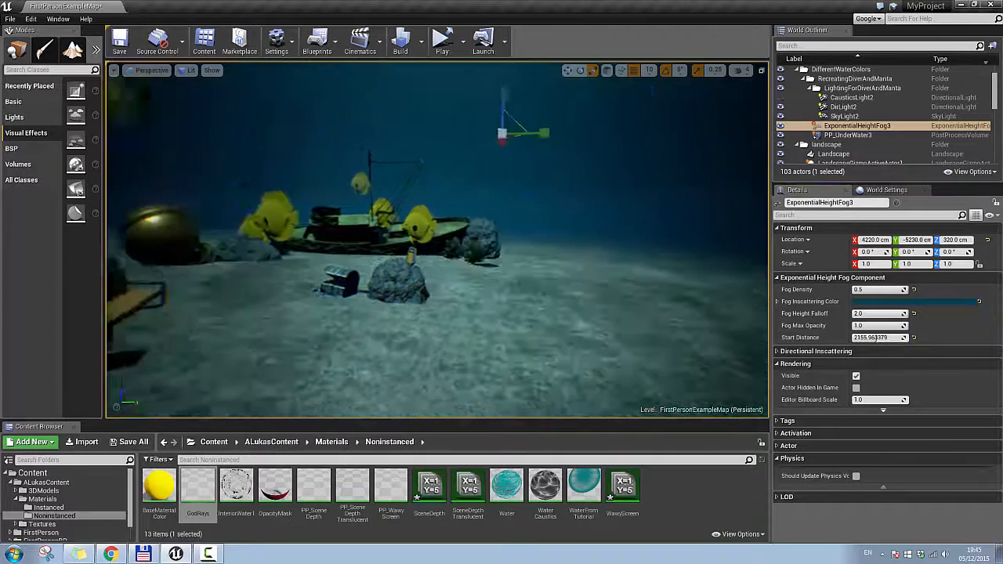
Inspect PP_UnderWater3's Depth Of Field and Scene Color Tint, then reselect the height fog
{"action": "left_click", "coordinate": [847, 135]}
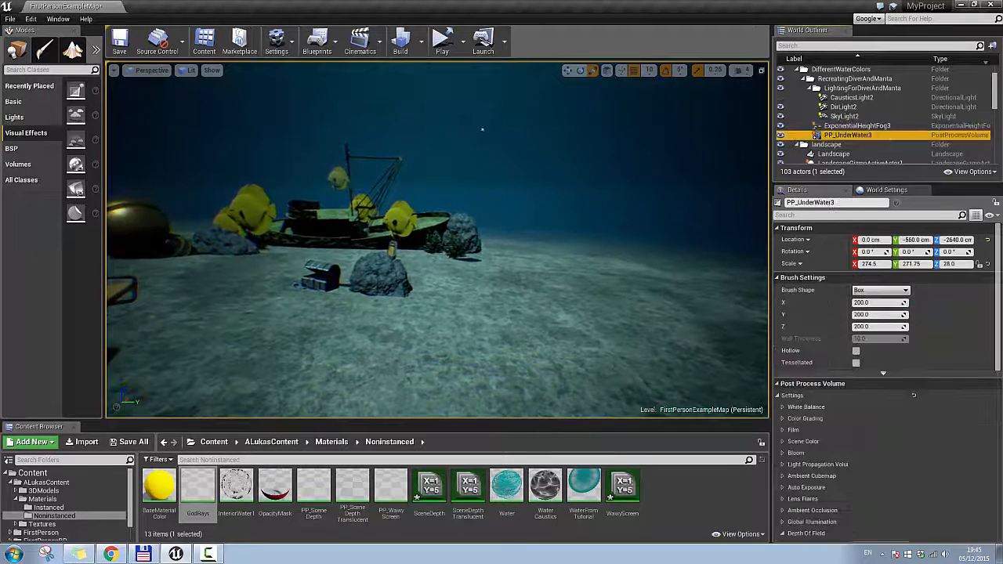
{"action": "left_click", "coordinate": [807, 366]}
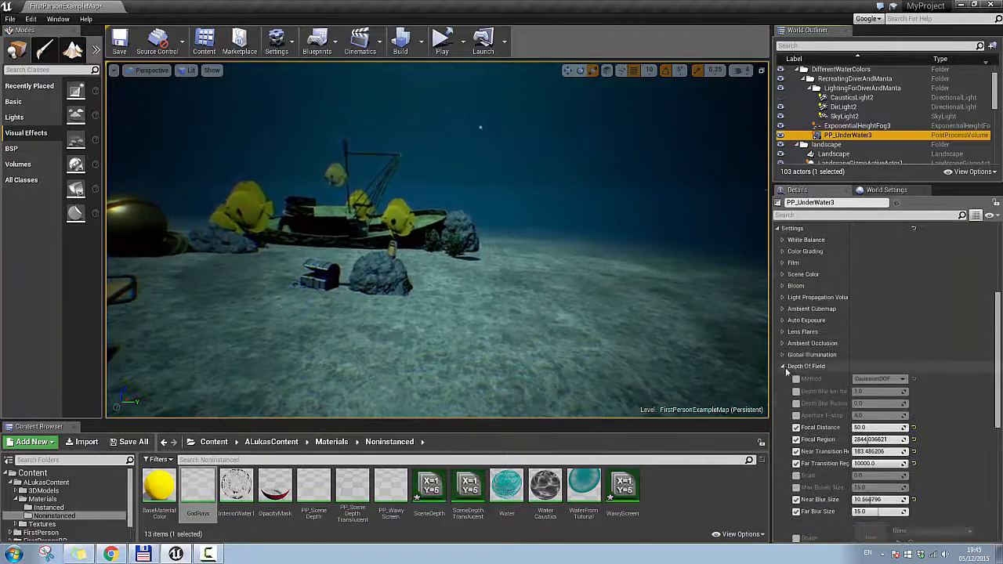
{"action": "left_click", "coordinate": [783, 366]}
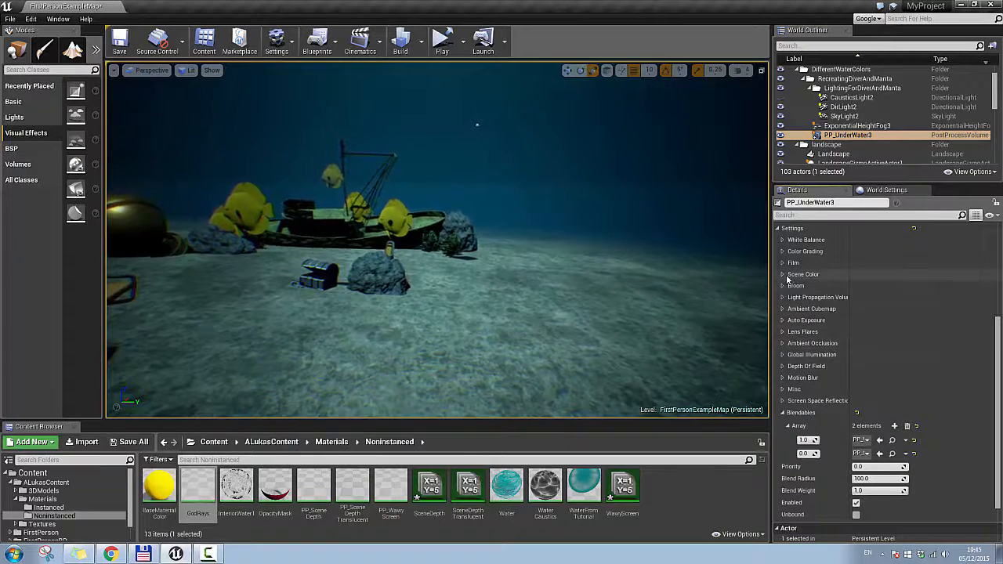
{"action": "left_click", "coordinate": [803, 274]}
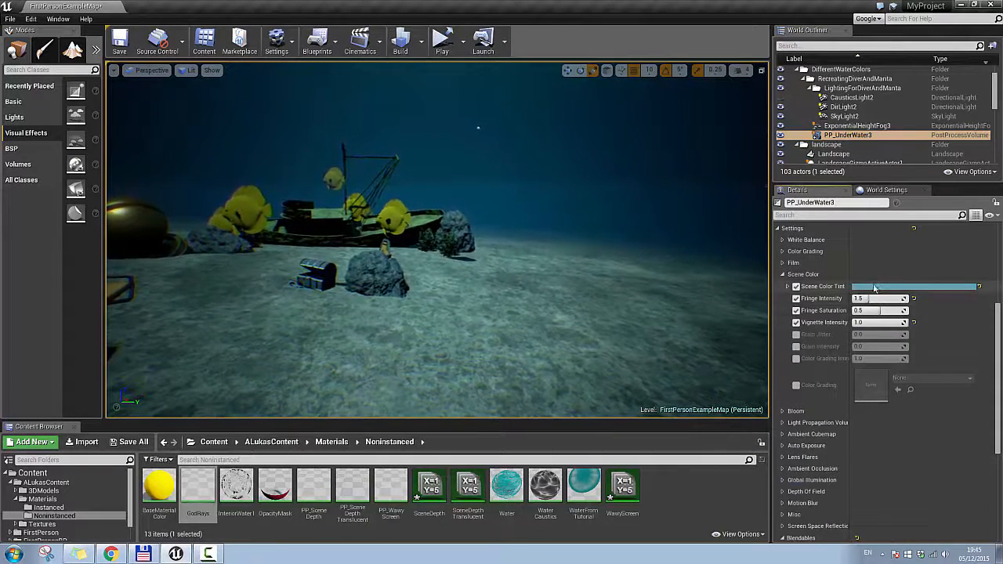
{"action": "left_click", "coordinate": [917, 286]}
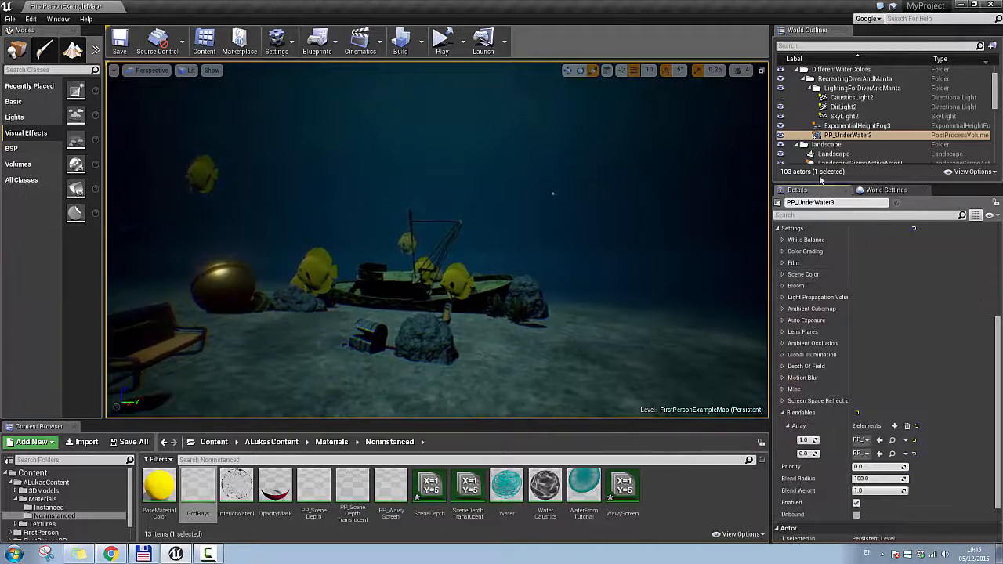
{"action": "left_click", "coordinate": [857, 125]}
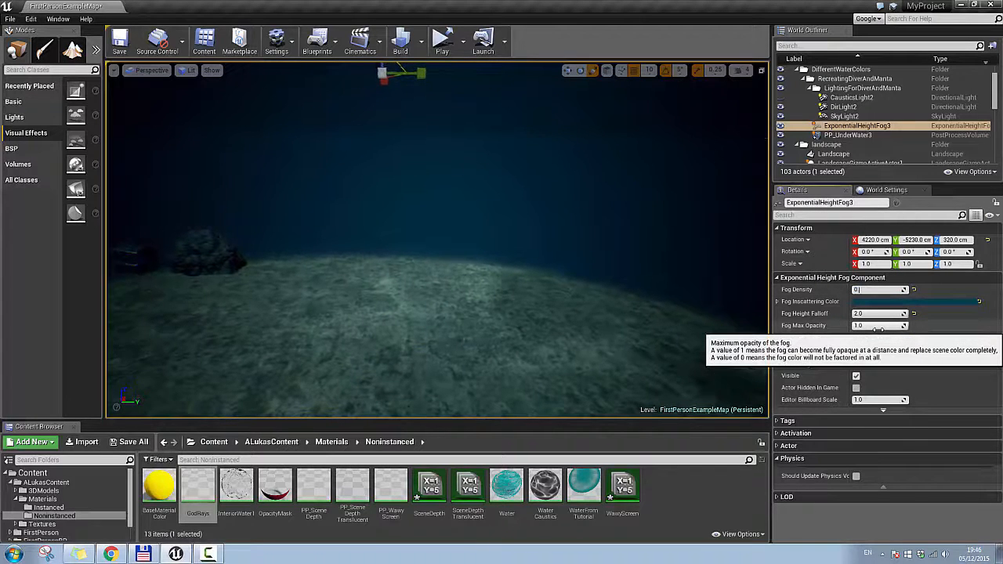
Select the Fog Density value to retype it back to 0.5
{"action": "triple_click", "coordinate": [878, 289]}
{"action": "type", "text": ".5"}
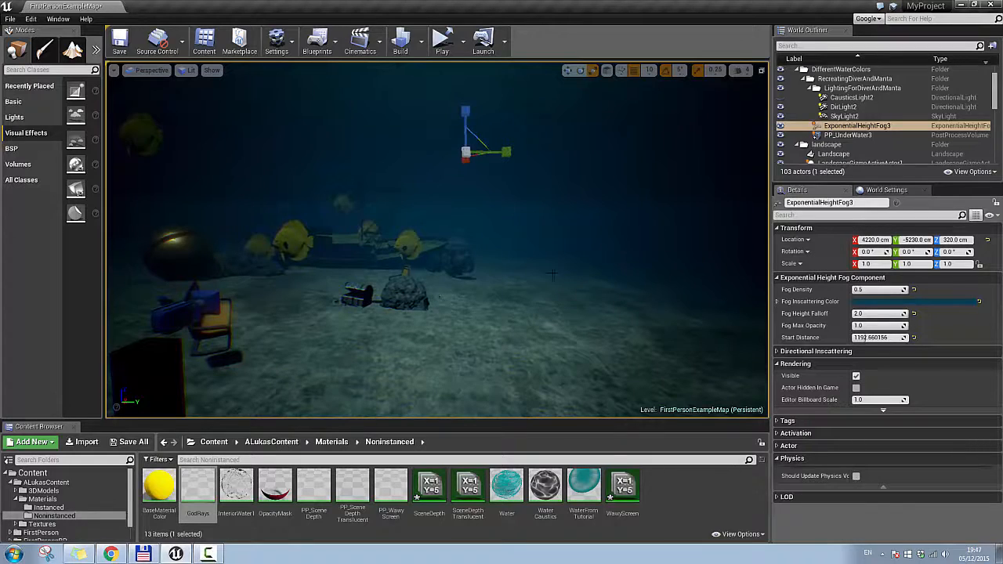
Step through the Outliner to CausticsLight2 and scroll its Details toward Intensity
{"action": "left_click", "coordinate": [834, 154]}
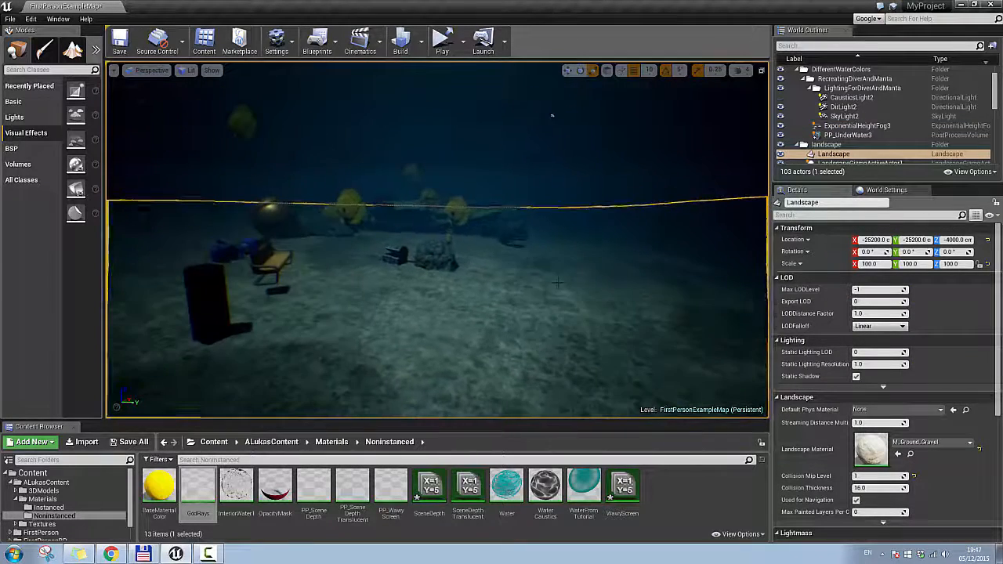
{"action": "left_click", "coordinate": [844, 106]}
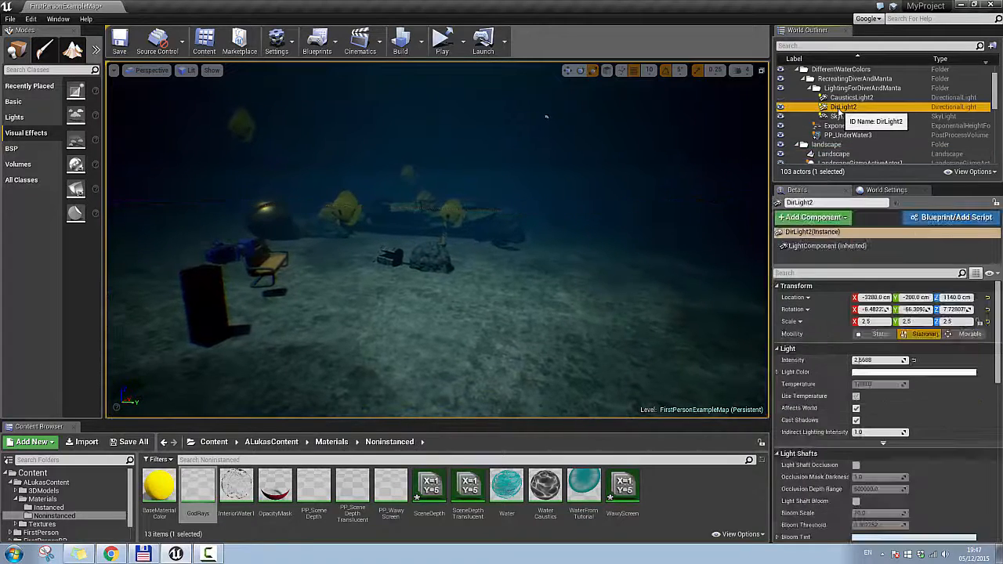
{"action": "left_click", "coordinate": [852, 97]}
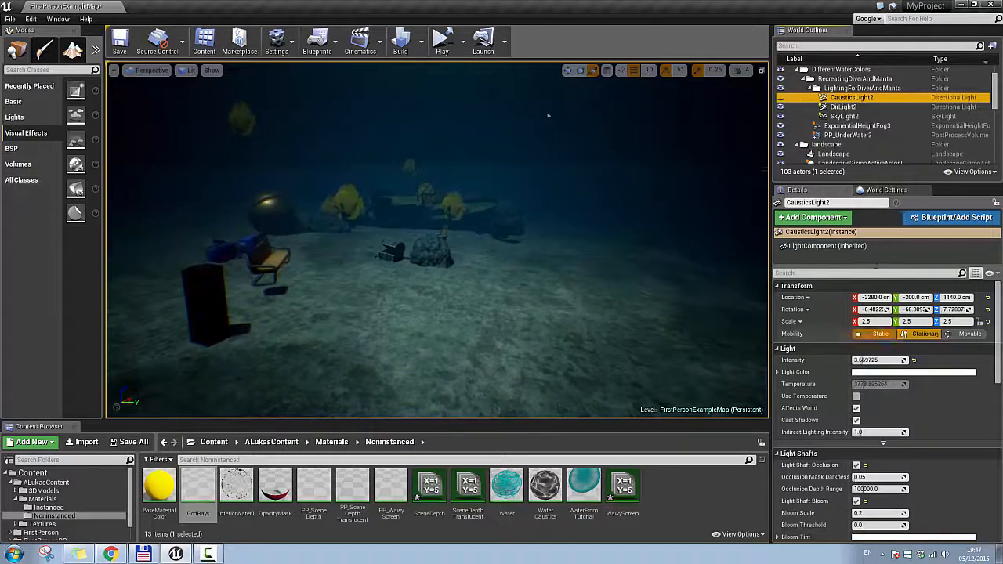
{"action": "scroll", "scroll_direction": "down", "scroll_amount": 3}
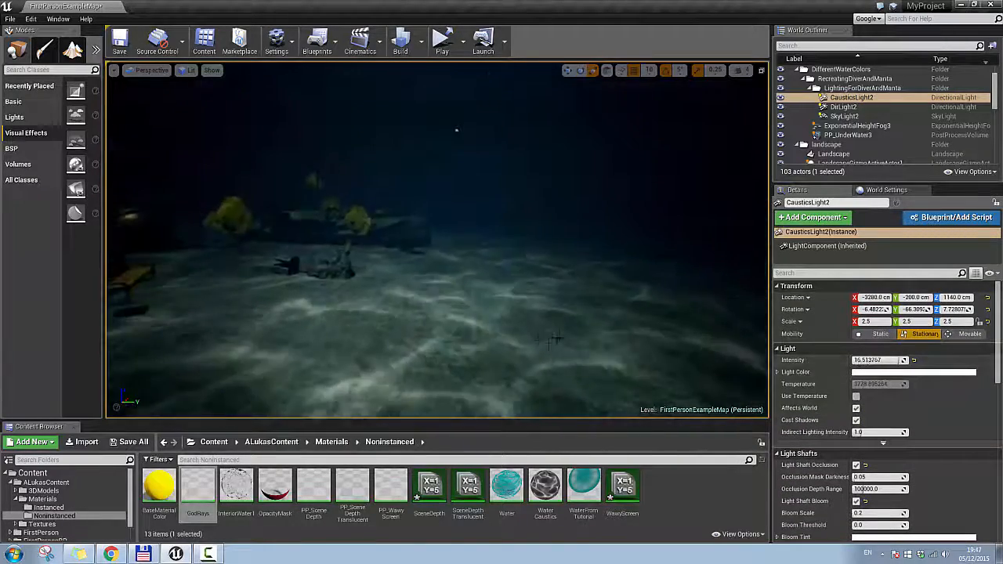
{"action": "left_click", "coordinate": [913, 371]}
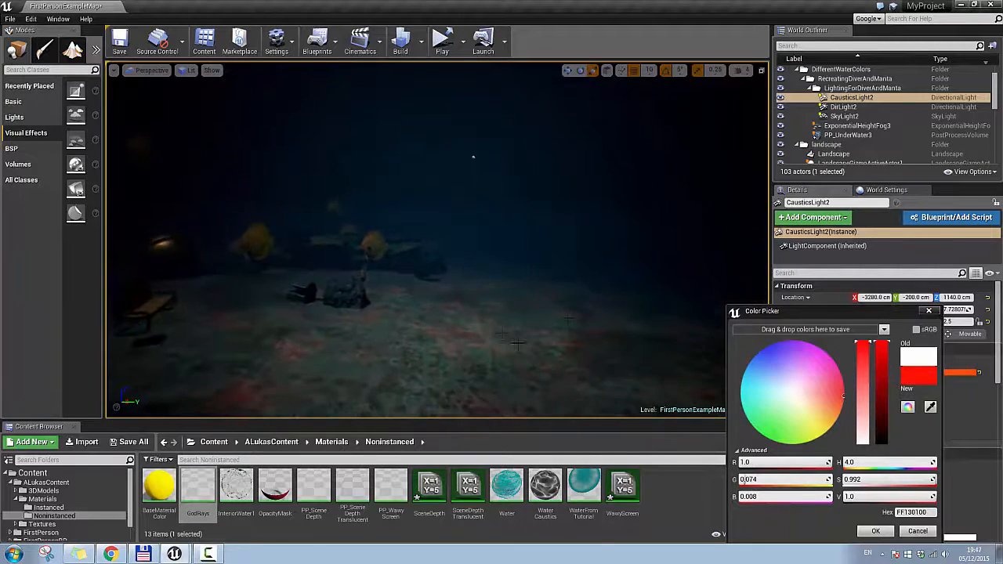
{"action": "left_click", "coordinate": [791, 390]}
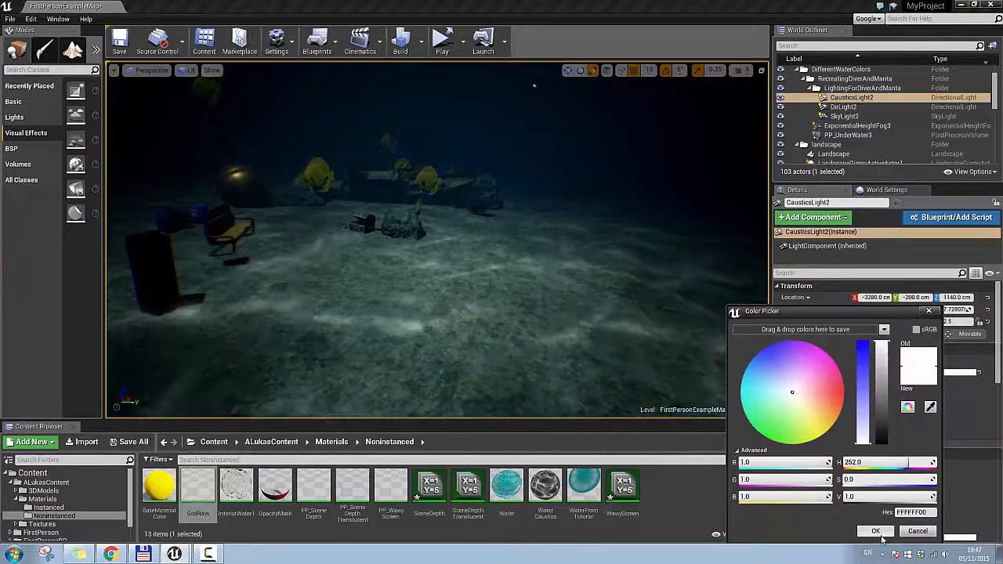
{"action": "left_click", "coordinate": [875, 531]}
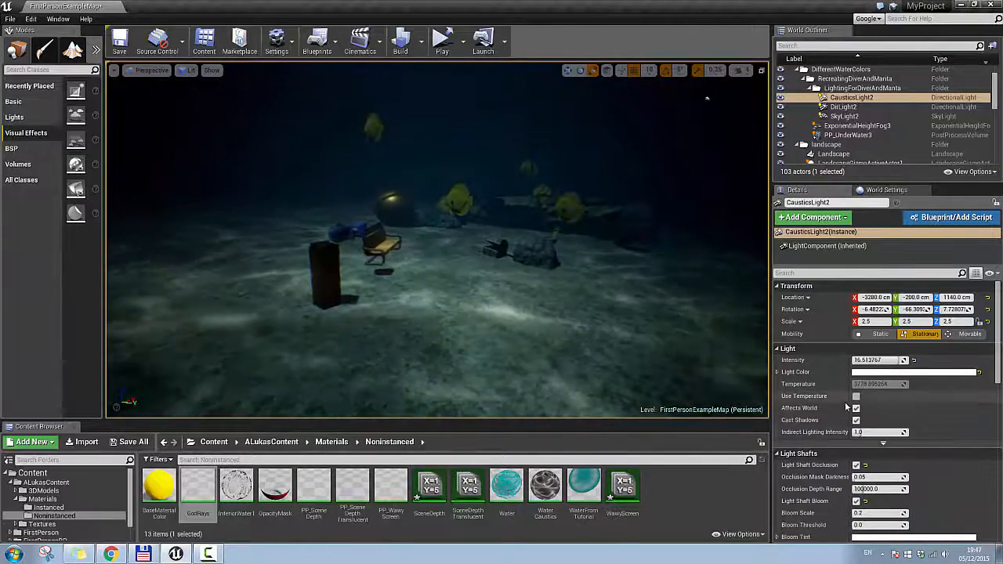
{"action": "scroll", "scroll_direction": "down", "scroll_amount": 3}
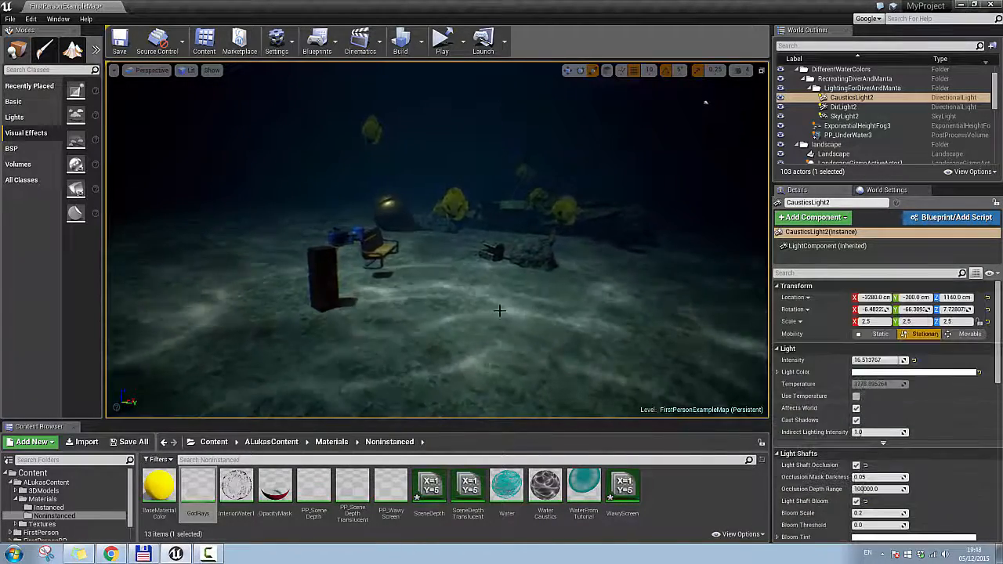
{"action": "mouse_move", "coordinate": [545, 486]}
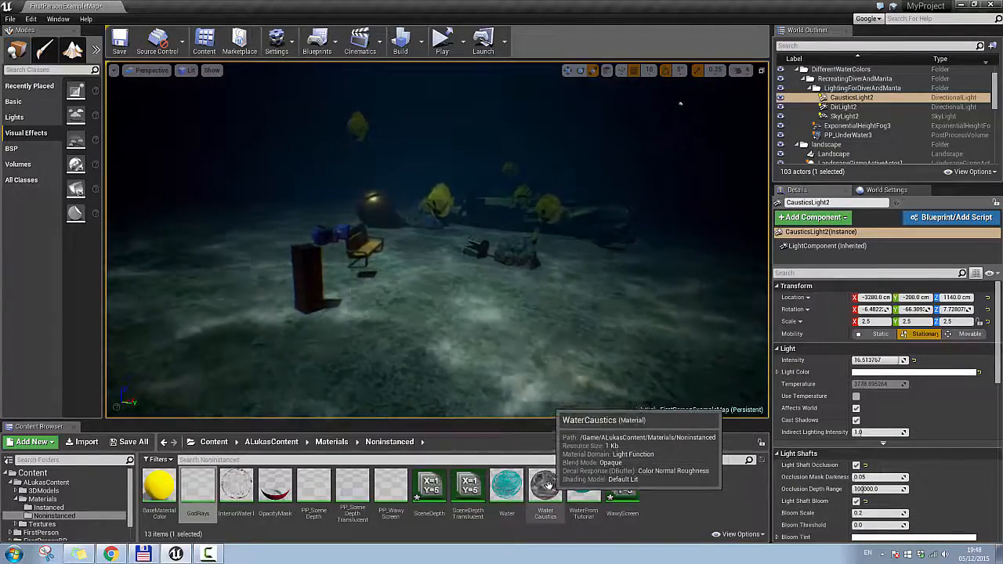
Open WaterCaustics in the Material Editor and inspect its Intensity and Speed parameter nodes
{"action": "double_click", "coordinate": [545, 486]}
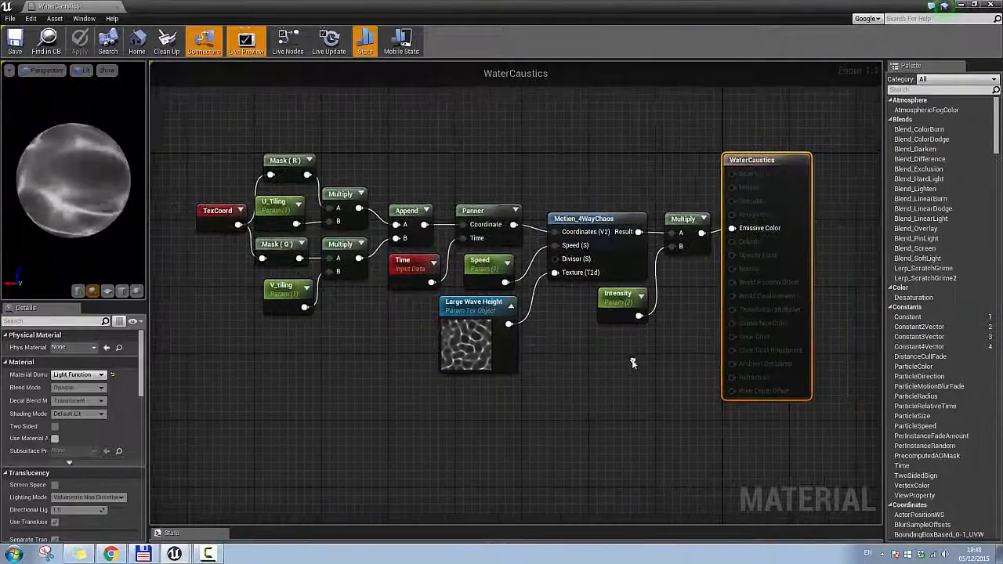
{"action": "scroll", "scroll_direction": "down", "scroll_amount": 3}
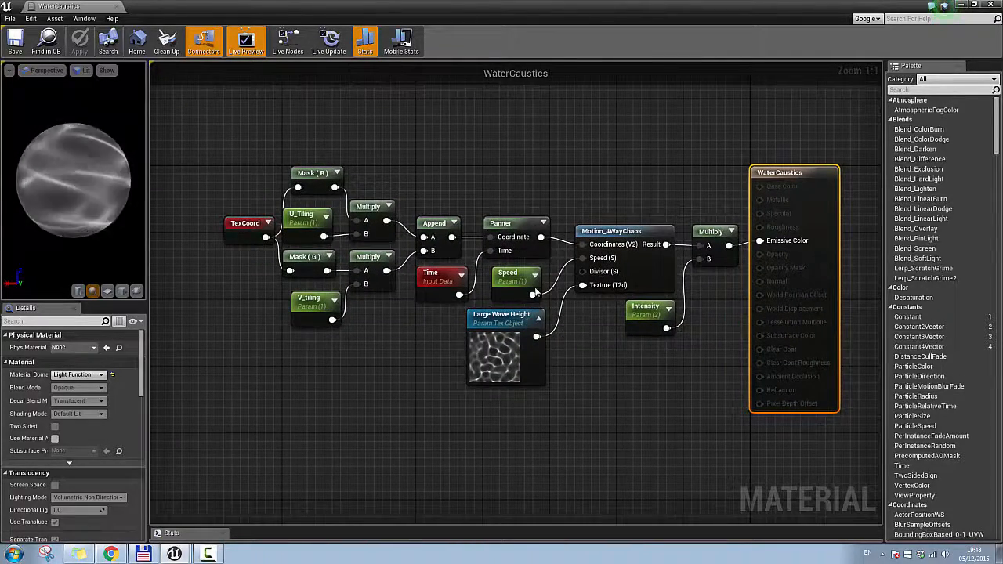
{"action": "mouse_move", "coordinate": [538, 293]}
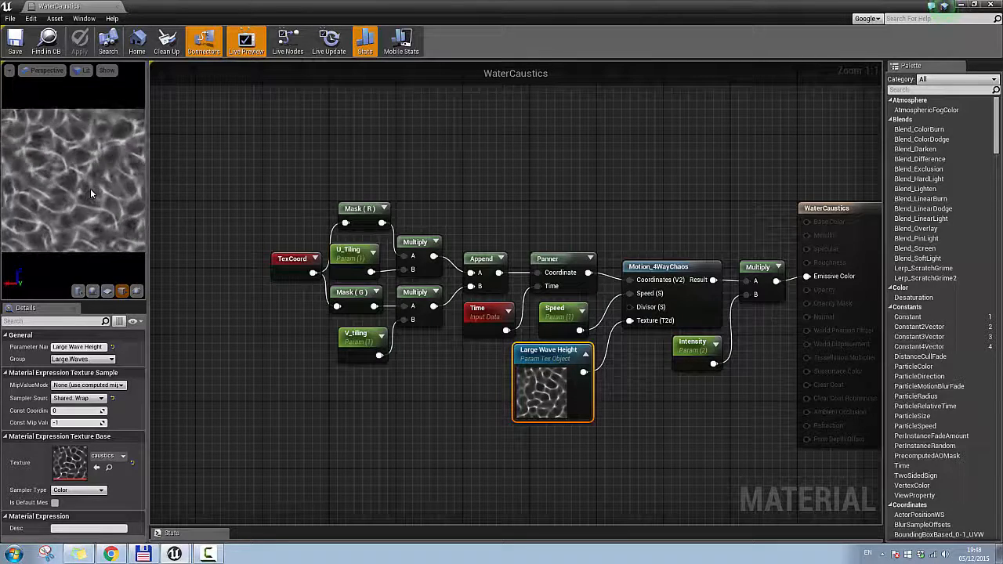
{"action": "mouse_move", "coordinate": [277, 272]}
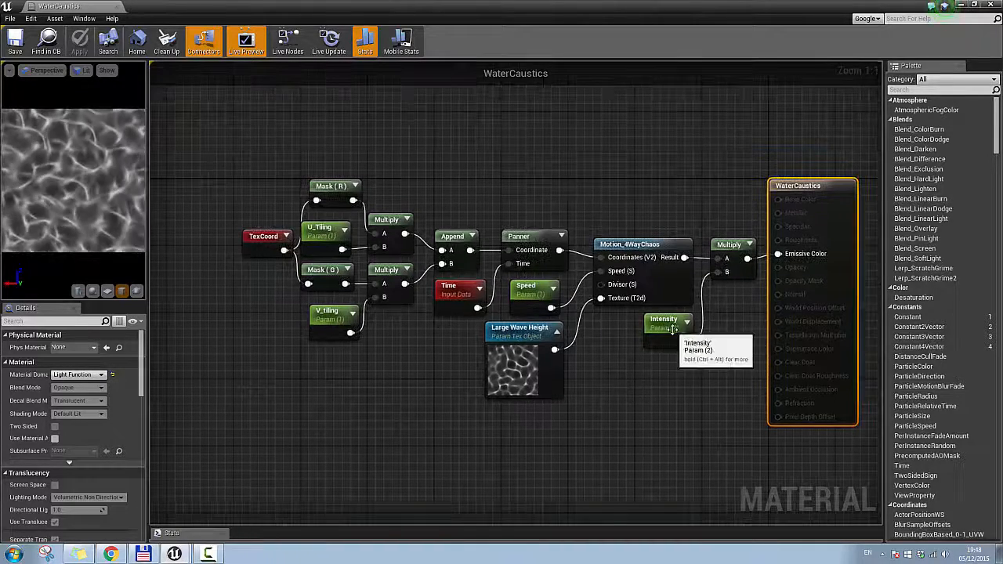
{"action": "left_click", "coordinate": [664, 322]}
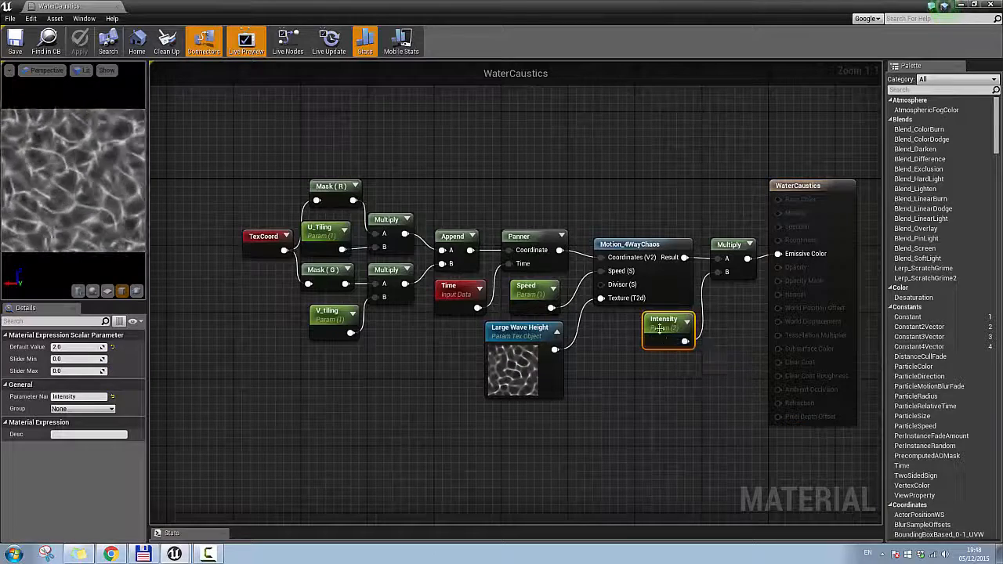
{"action": "left_click", "coordinate": [535, 290]}
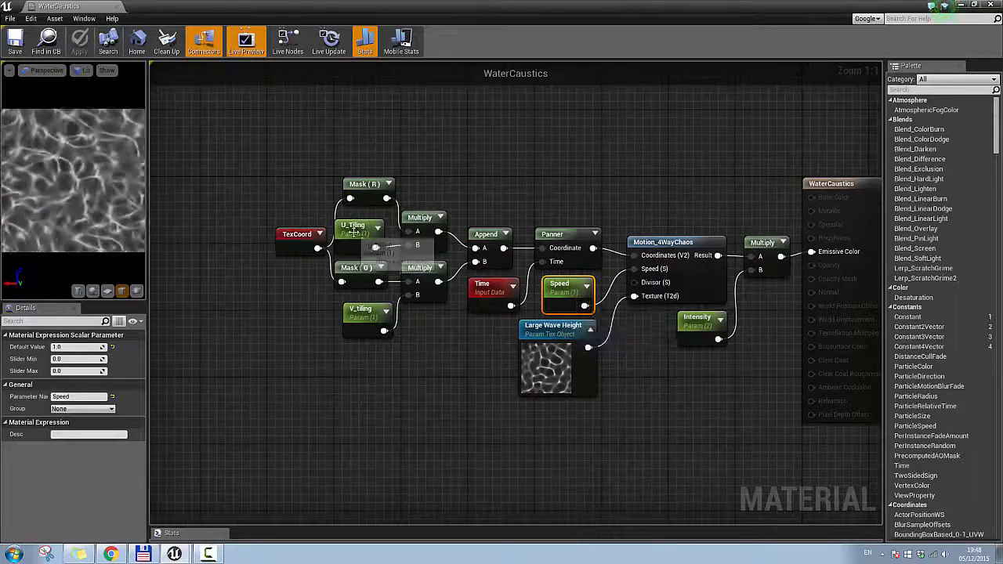
{"action": "left_click", "coordinate": [367, 318]}
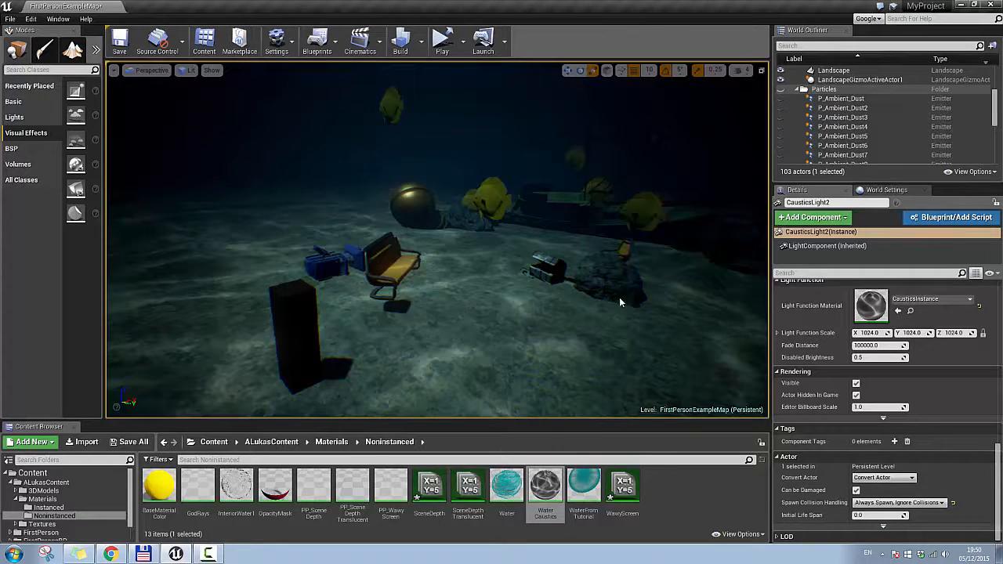
{"action": "mouse_move", "coordinate": [627, 323]}
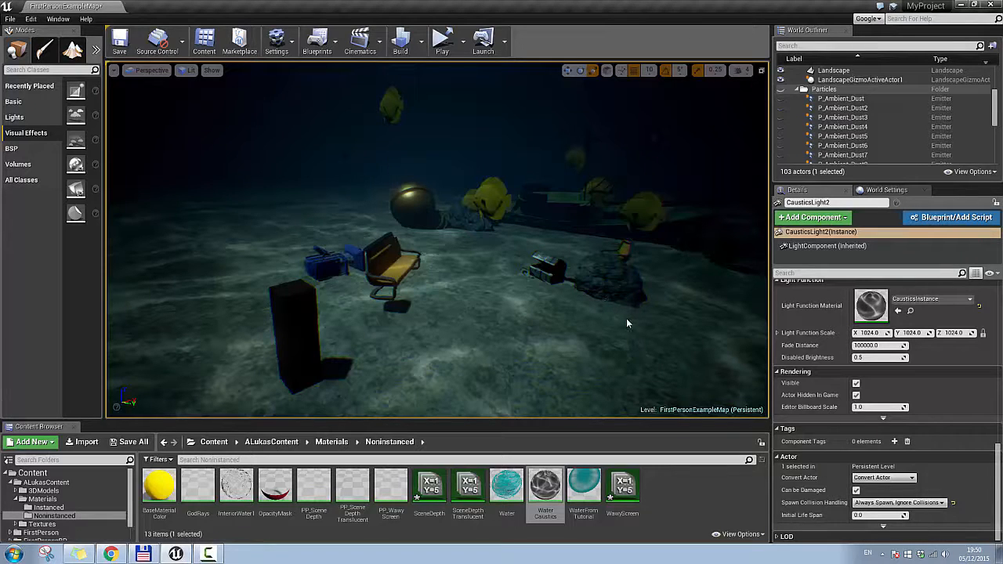
{"action": "mouse_move", "coordinate": [686, 315]}
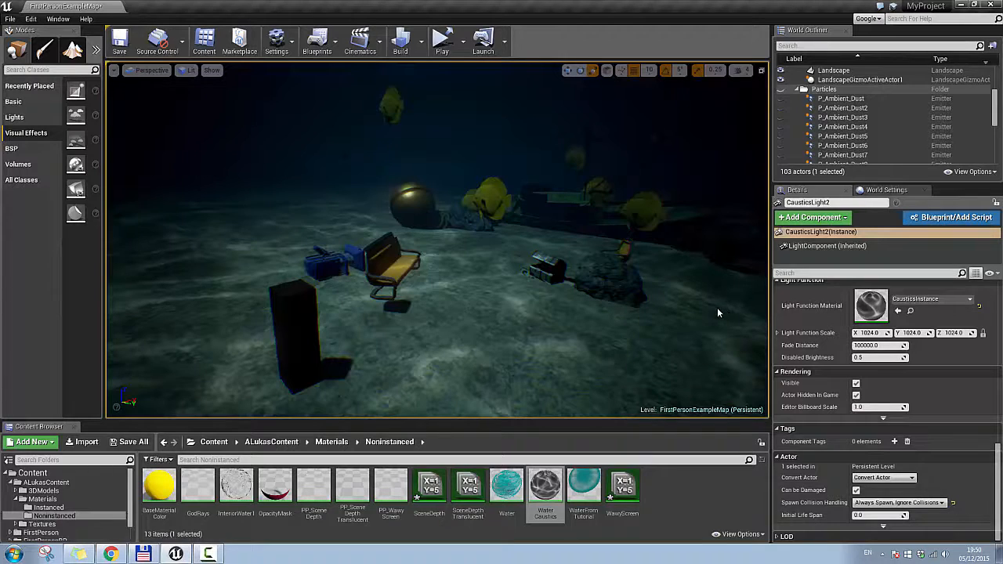
{"action": "mouse_move", "coordinate": [599, 323]}
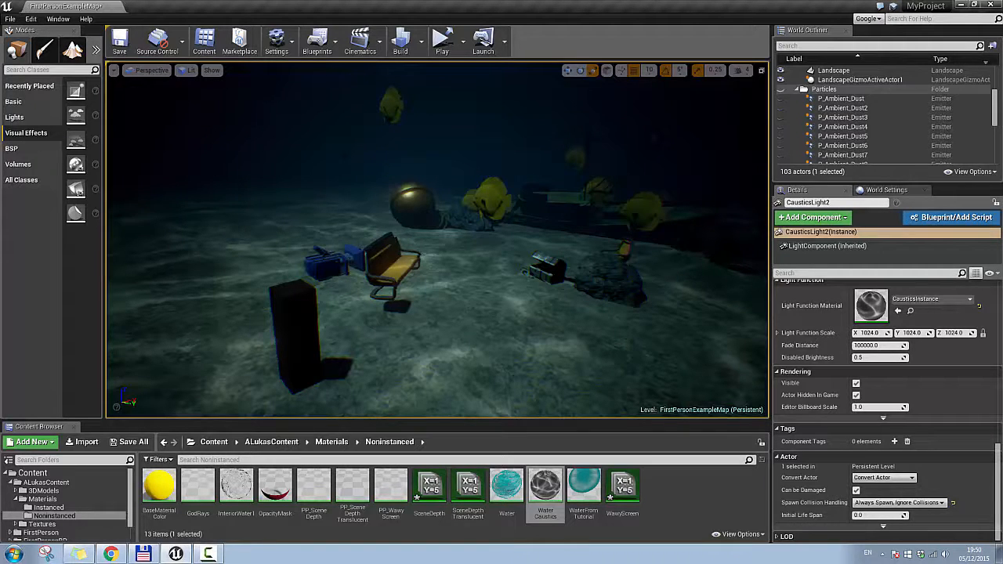
Select the seabed landscape to show its M_Ground_Gravel material settings
{"action": "left_click", "coordinate": [833, 71]}
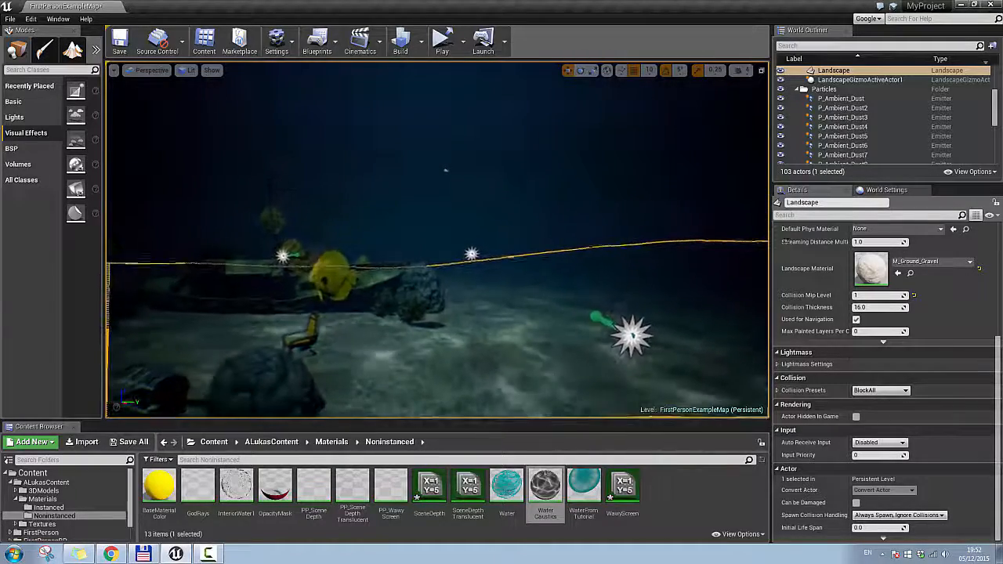
Select the P_Ambient_Dust emitter, then return to the seabed landscape's settings
{"action": "left_click", "coordinate": [840, 98]}
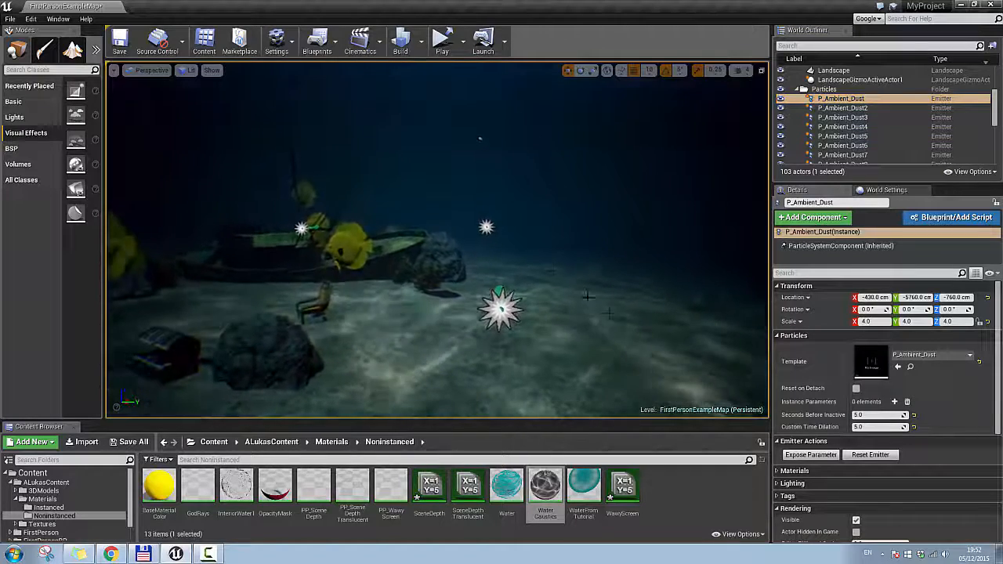
{"action": "mouse_move", "coordinate": [933, 355]}
{"action": "type", "text": "8"}
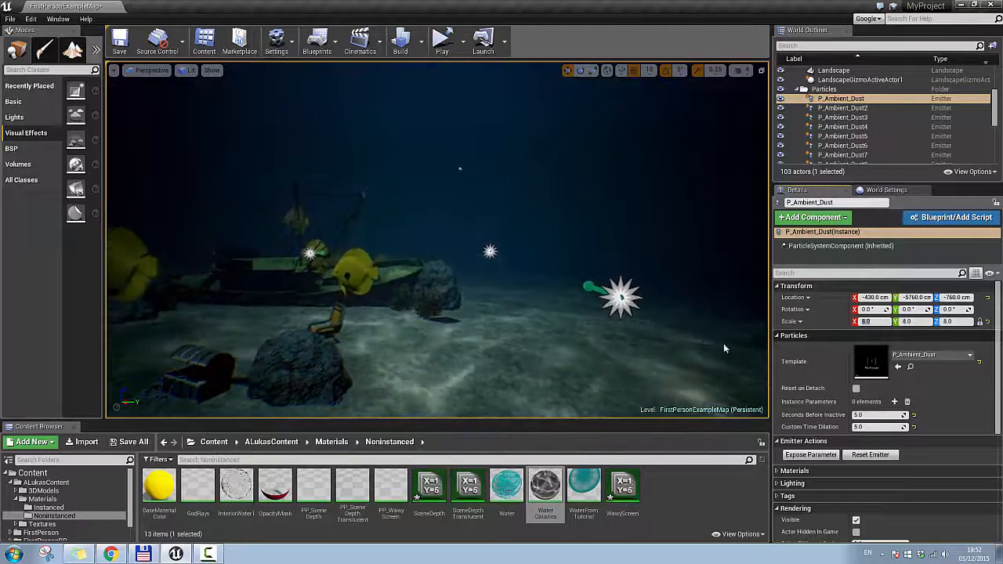
{"action": "left_click", "coordinate": [833, 69]}
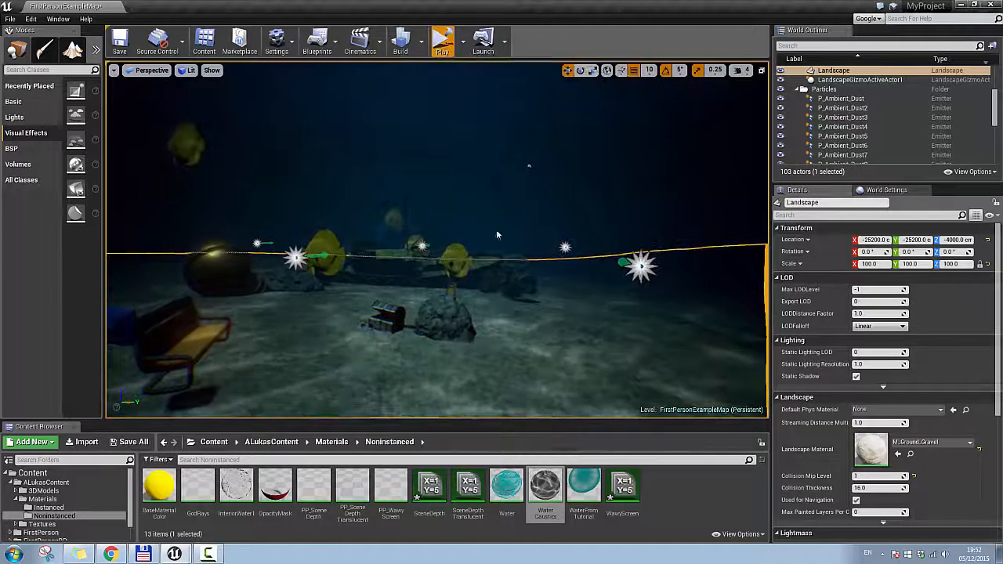
Launch the level, save changed materials with Save Selected, and focus the game window
{"action": "left_click", "coordinate": [133, 441]}
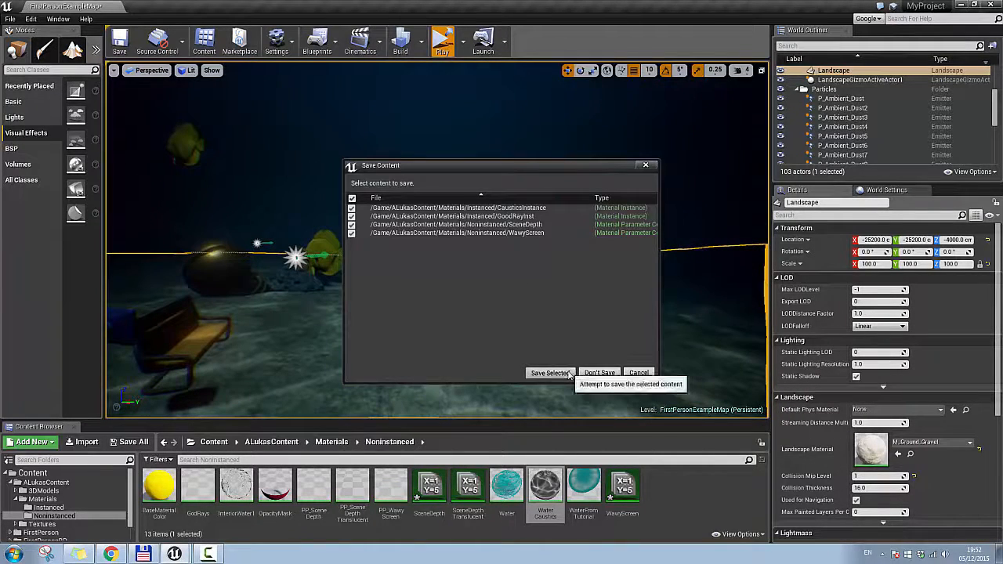
{"action": "left_click", "coordinate": [550, 372]}
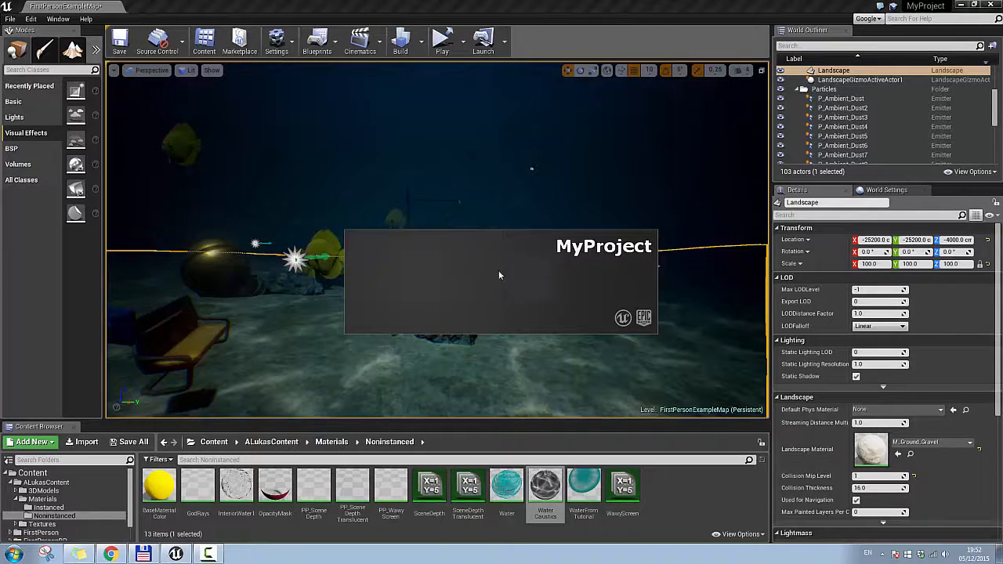
{"action": "mouse_move", "coordinate": [480, 276]}
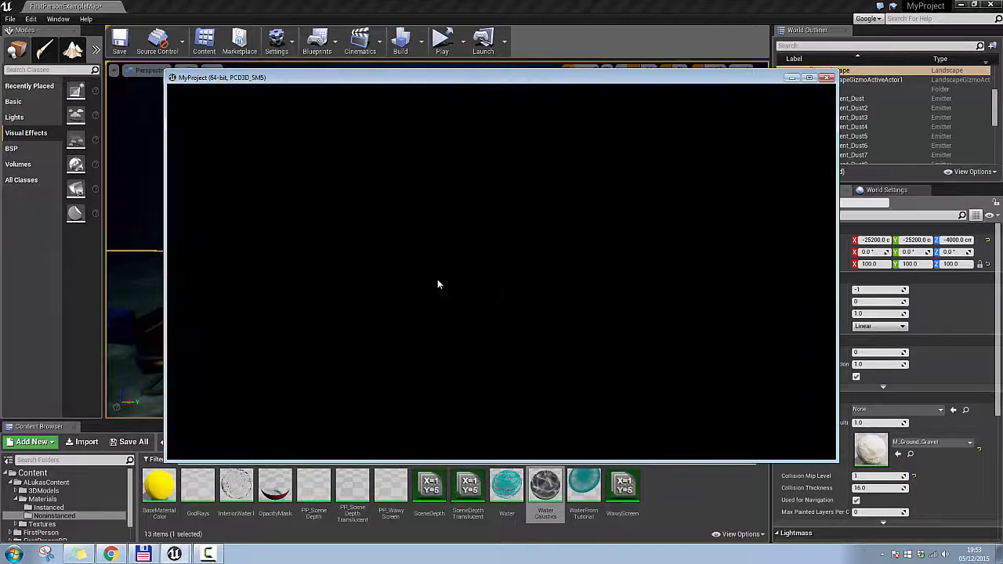
{"action": "mouse_move", "coordinate": [524, 84]}
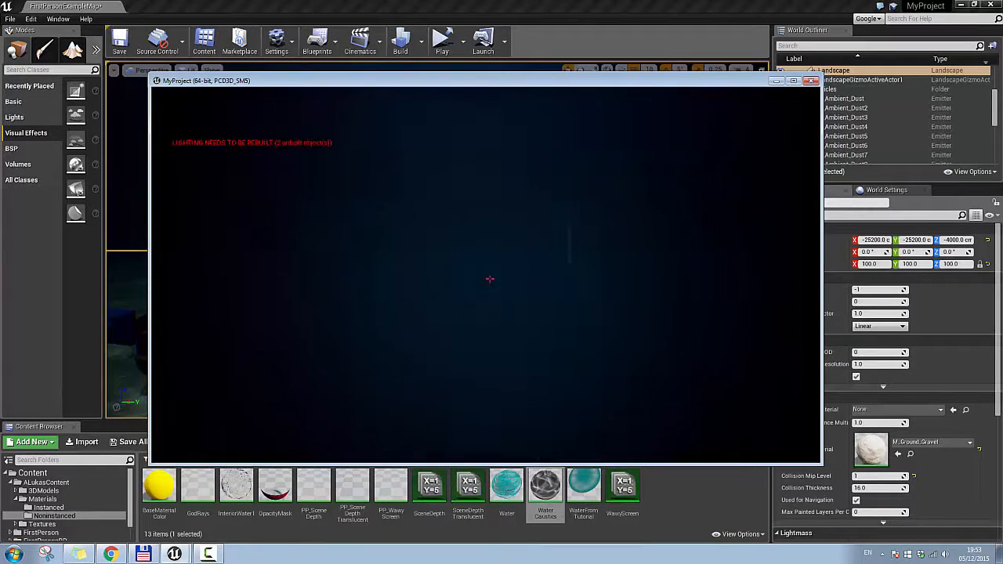
{"action": "left_click", "coordinate": [442, 37]}
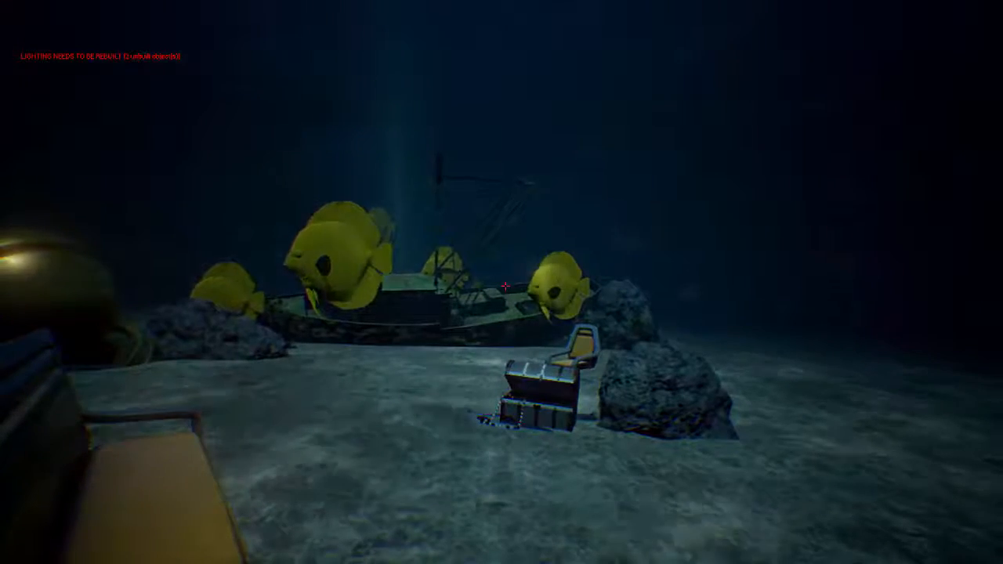